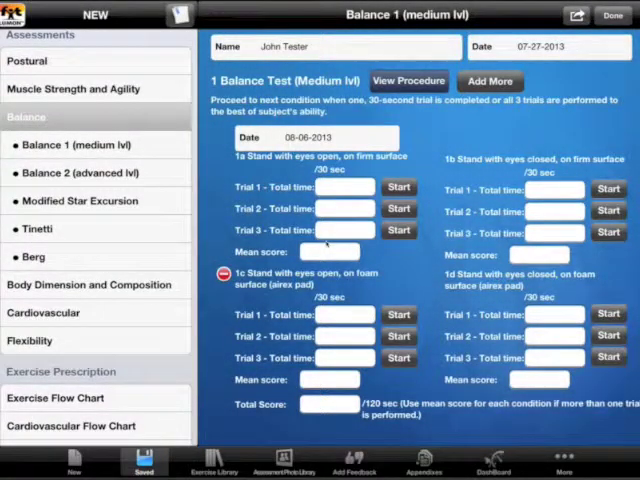
Bring up the Balance 1 form for patient John Tester
left_click(64, 144)
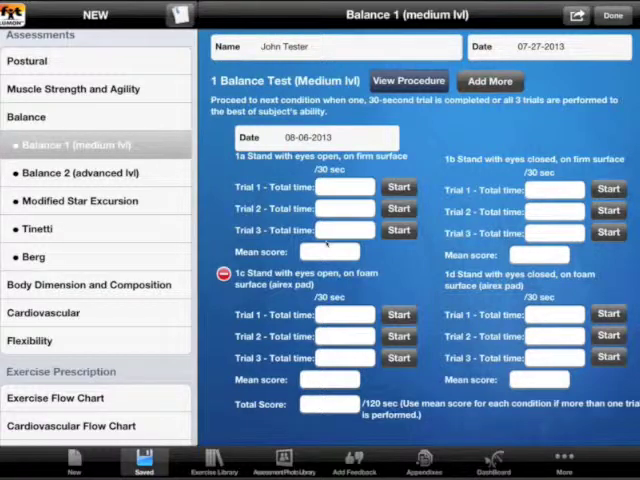
scroll("down", 3)
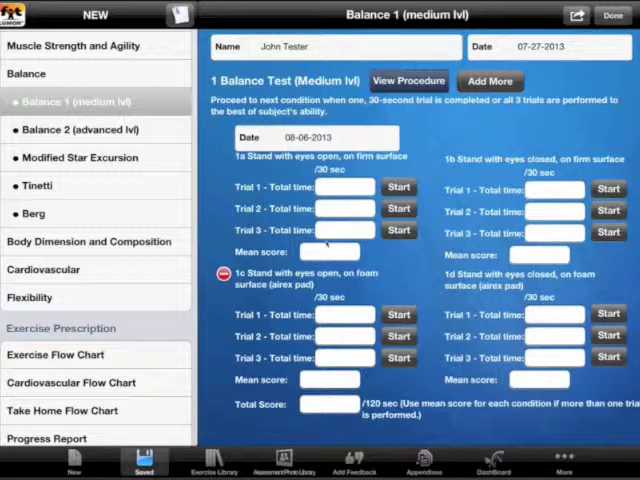
left_click(408, 80)
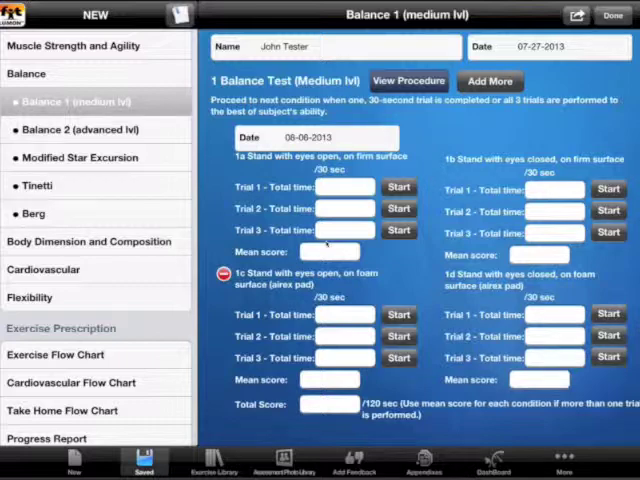
Time Trials 1, 2 and 3 for standing eyes open on a firm surface
left_click(400, 188)
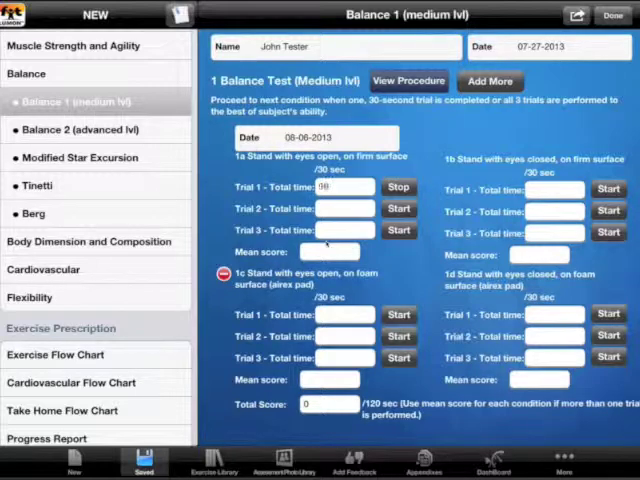
left_click(400, 188)
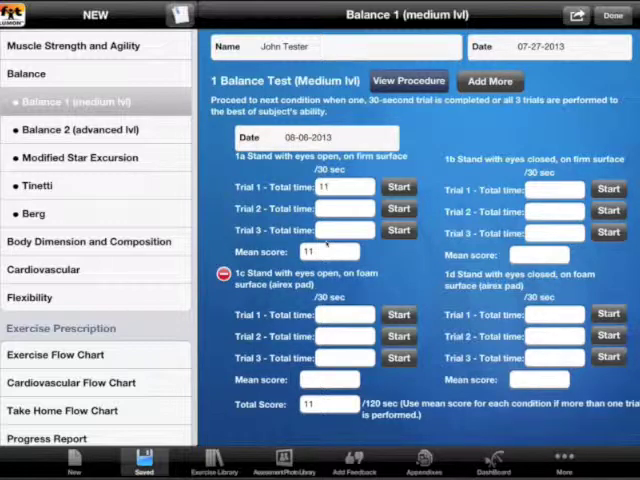
left_click(400, 208)
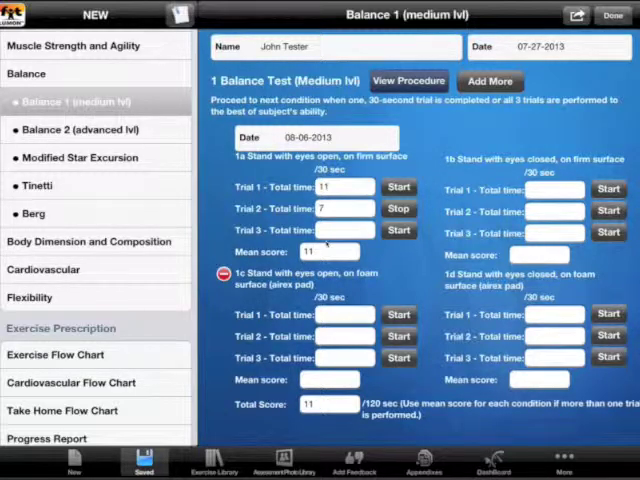
left_click(400, 208)
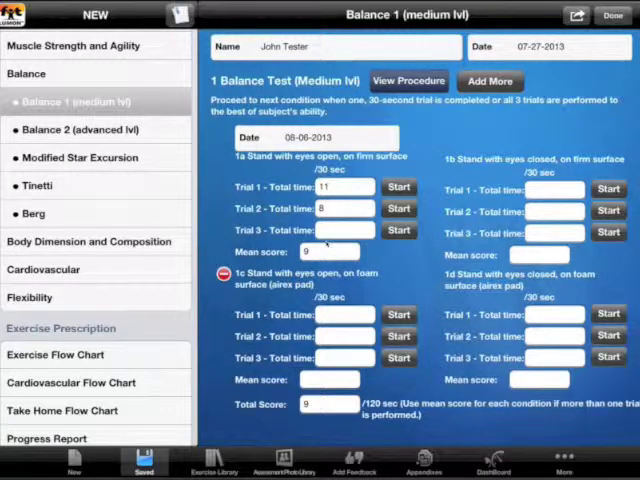
left_click(398, 232)
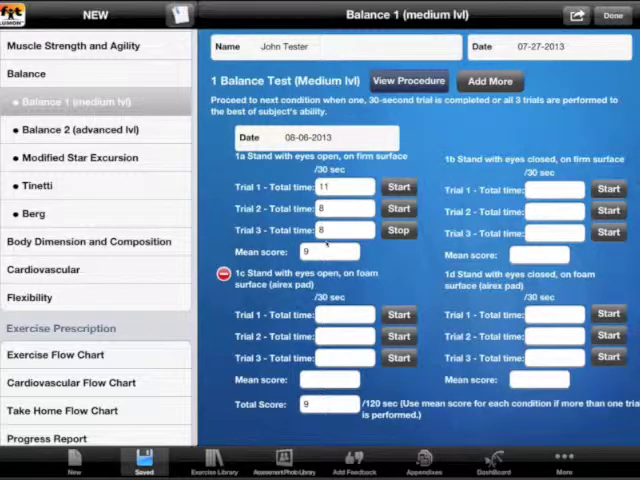
left_click(400, 230)
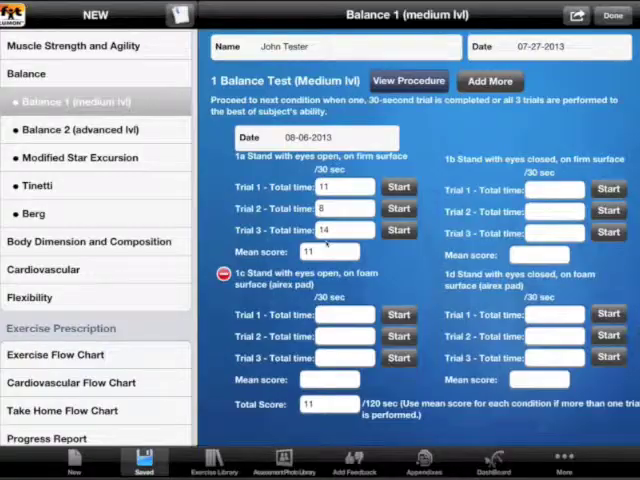
Go to Balance 2 (advanced lvl) and show the Modified Star Excursion test form
left_click(62, 128)
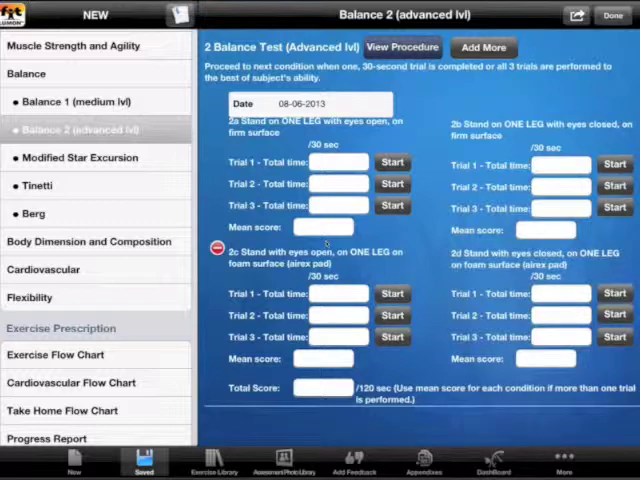
left_click(402, 48)
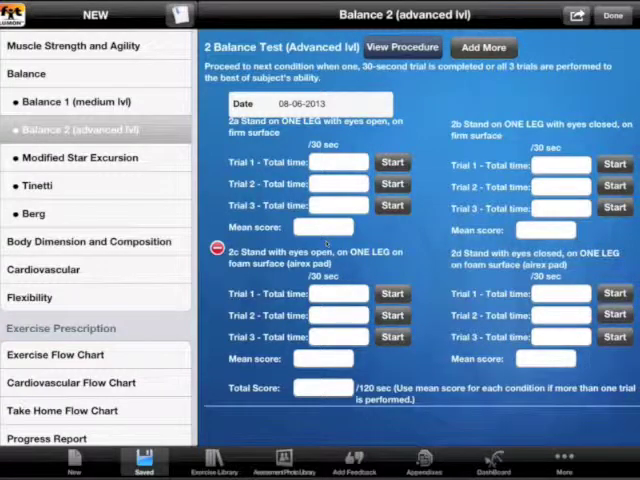
left_click(60, 156)
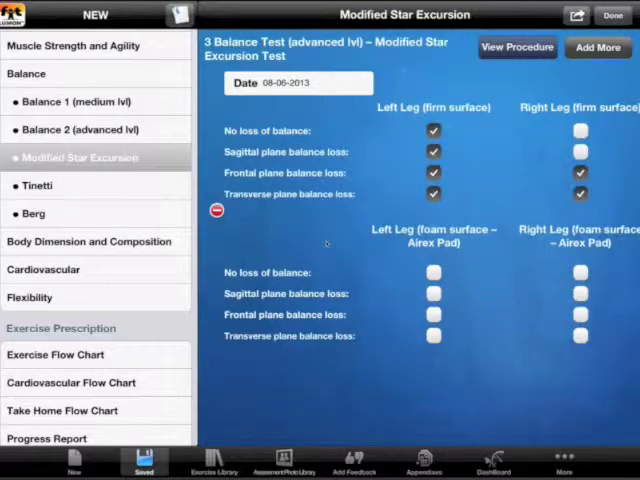
Tick the star excursion balance-loss checks and move on to the Tinetti assessment
left_click(596, 48)
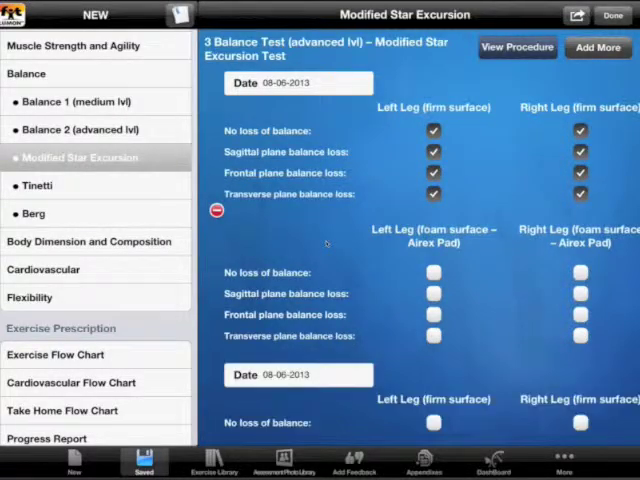
scroll("up", 3)
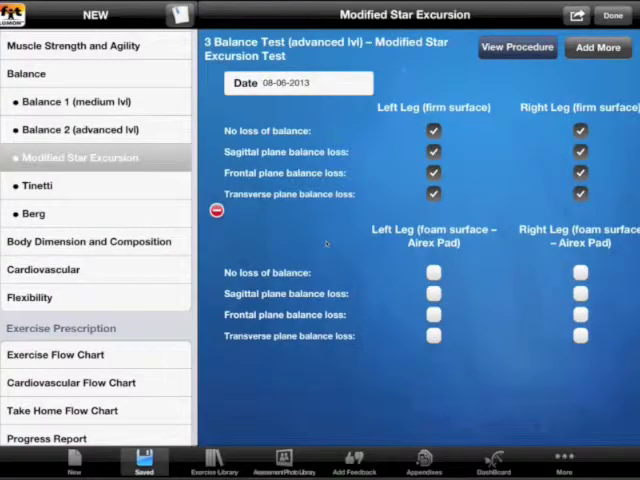
left_click(38, 184)
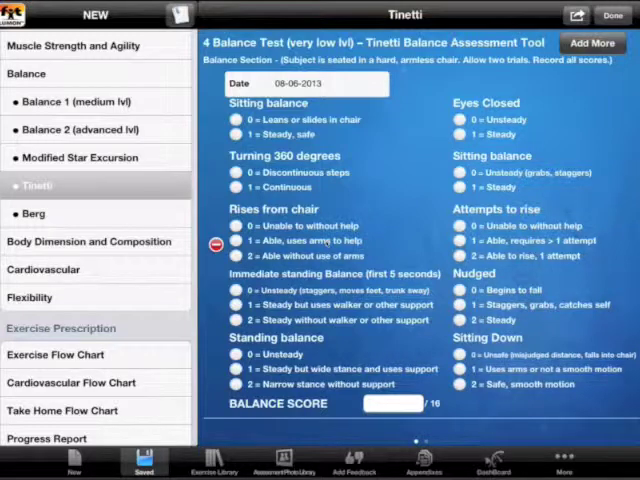
Fill in the Tinetti gait score so the balance-plus-gait total is computed
left_click(236, 134)
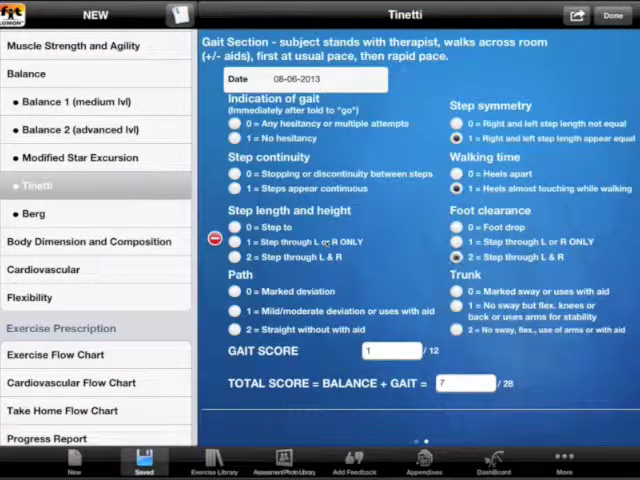
left_click(238, 256)
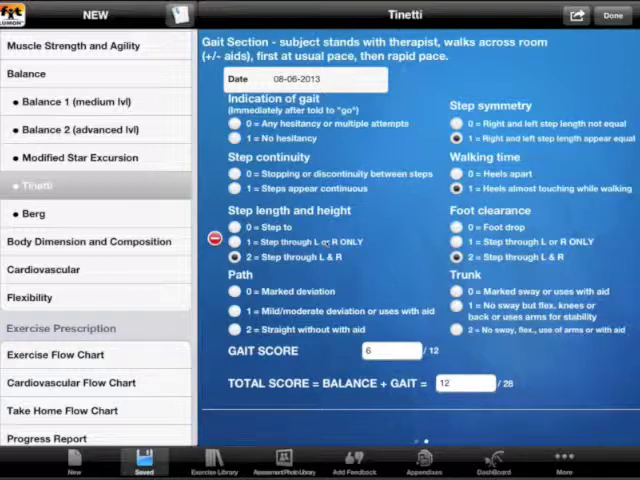
left_click(40, 212)
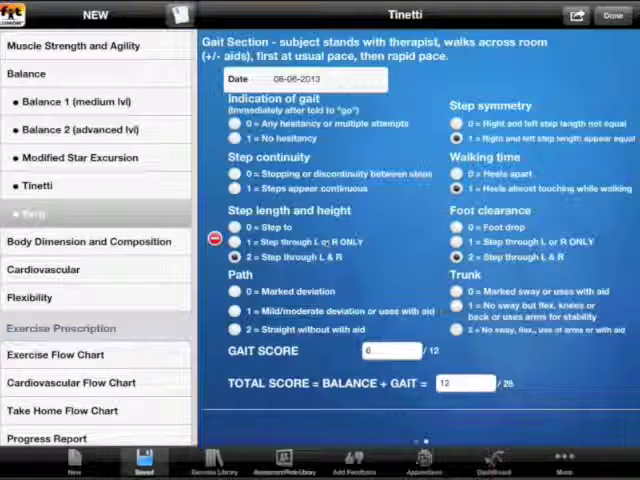
Show the Berg Balance Scale form and scroll through its rating items
left_click(32, 212)
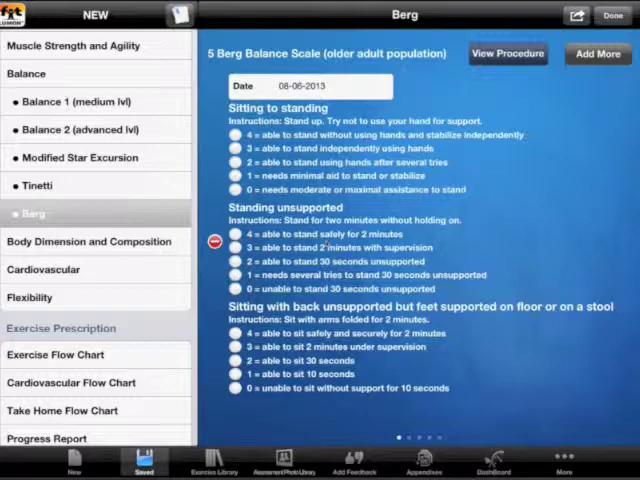
left_click(236, 190)
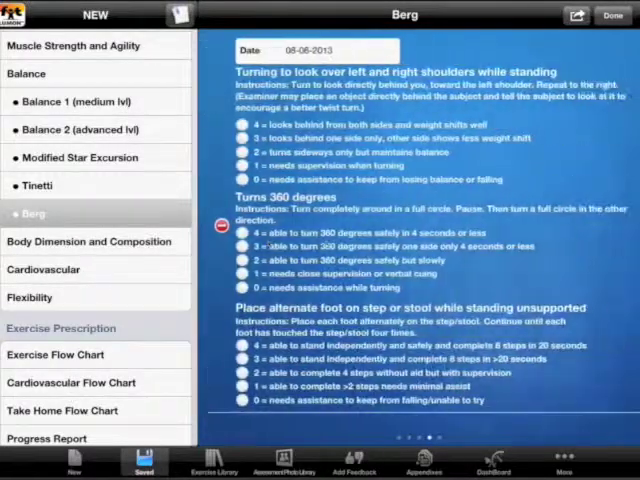
scroll("down", 3)
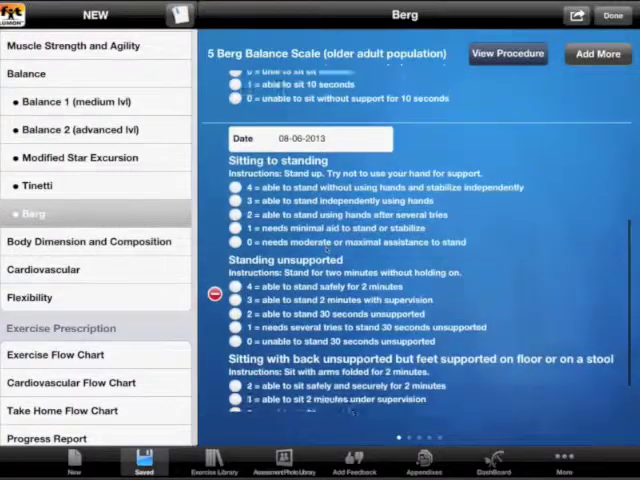
scroll("down", 3)
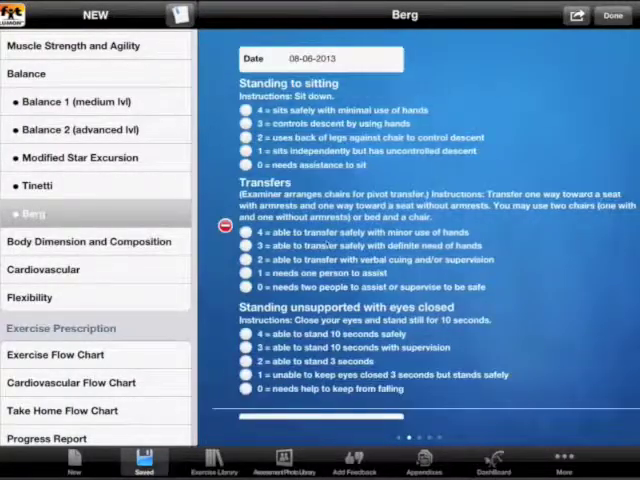
scroll("down", 3)
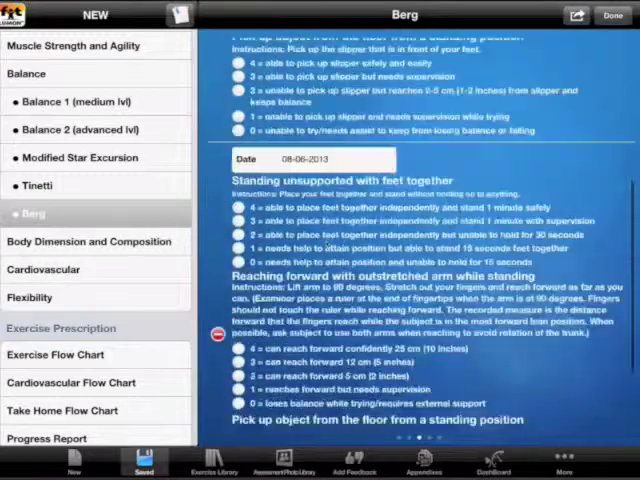